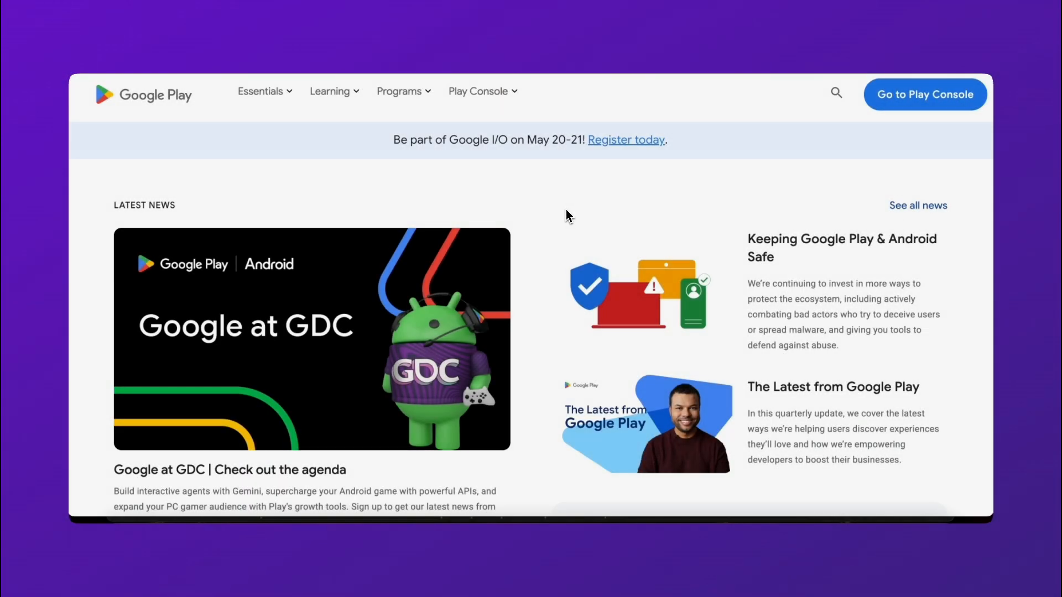
Open Play Console and go to Users and permissions, showing the five users
{"action": "scroll", "scroll_direction": "down", "scroll_amount": 3}
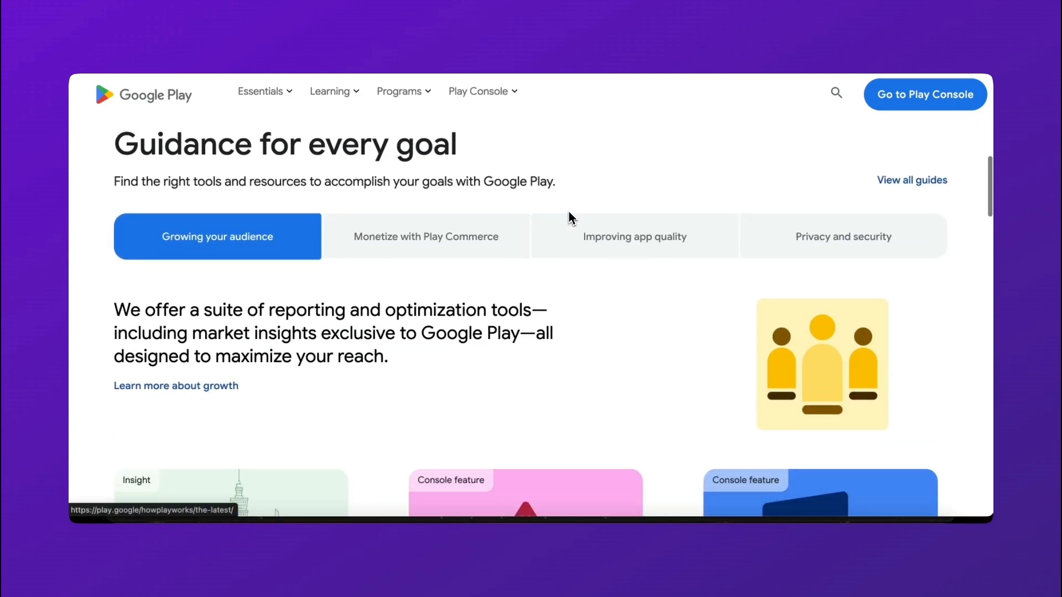
{"action": "scroll", "scroll_direction": "down", "scroll_amount": 3}
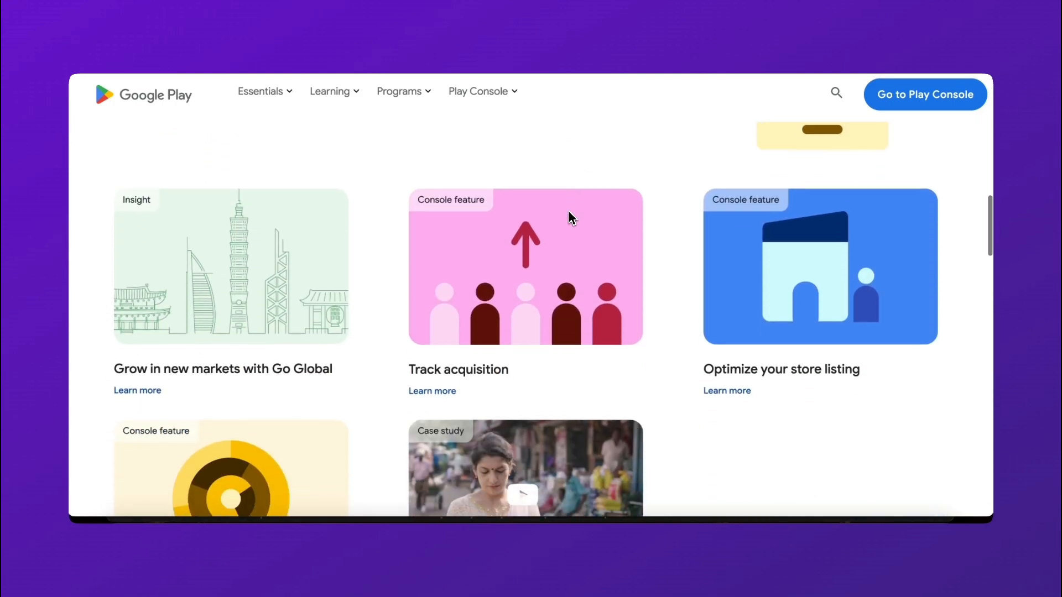
{"action": "scroll", "scroll_direction": "down", "scroll_amount": 3}
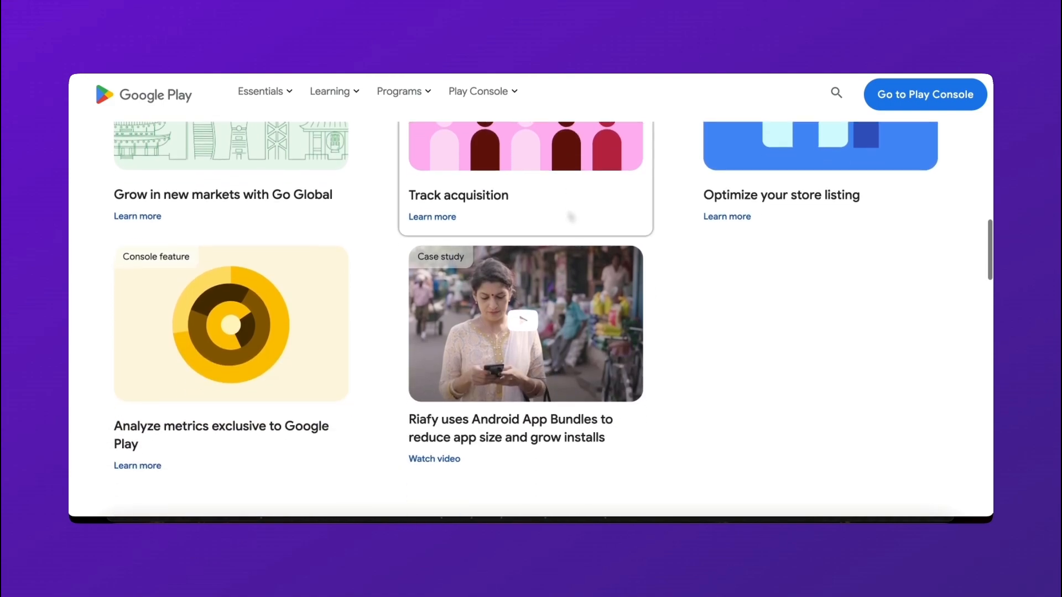
{"action": "scroll", "scroll_direction": "down", "scroll_amount": 3}
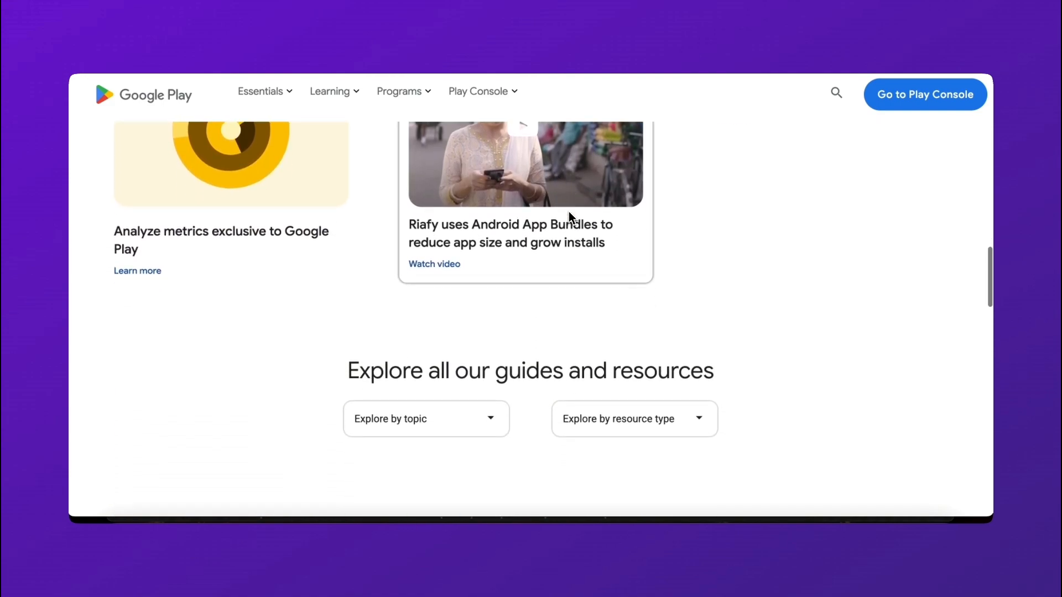
{"action": "scroll", "scroll_direction": "down", "scroll_amount": 3}
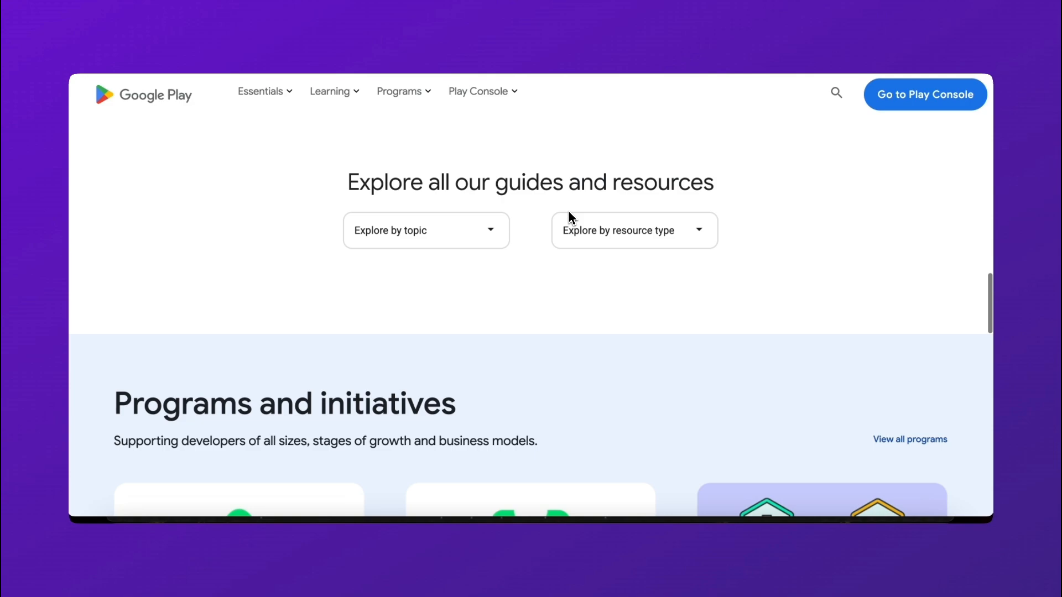
{"action": "scroll", "scroll_direction": "down", "scroll_amount": 3}
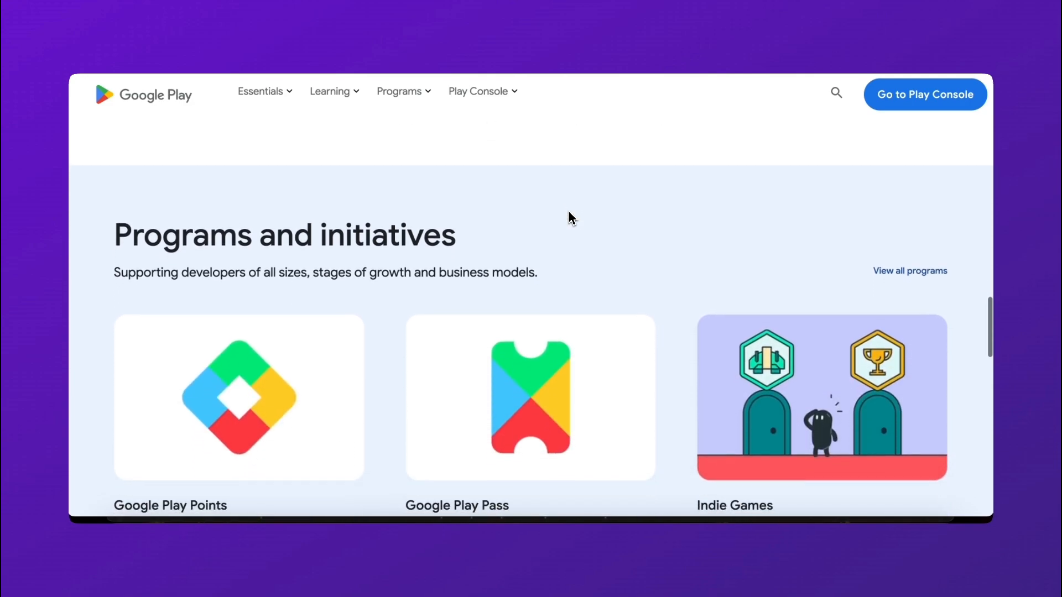
{"action": "scroll", "scroll_direction": "down", "scroll_amount": 3}
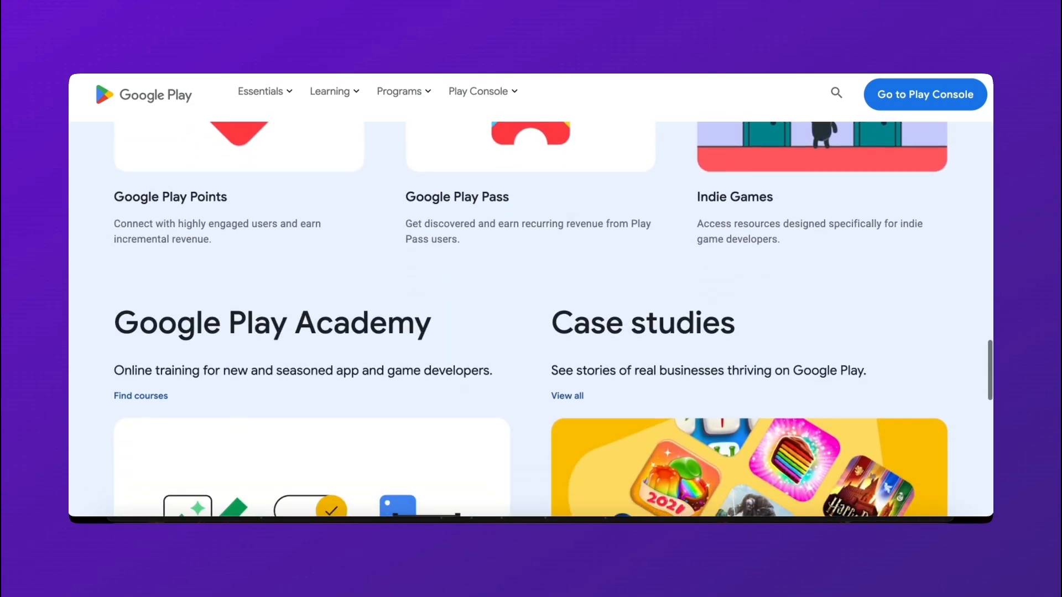
{"action": "scroll", "scroll_direction": "down", "scroll_amount": 3}
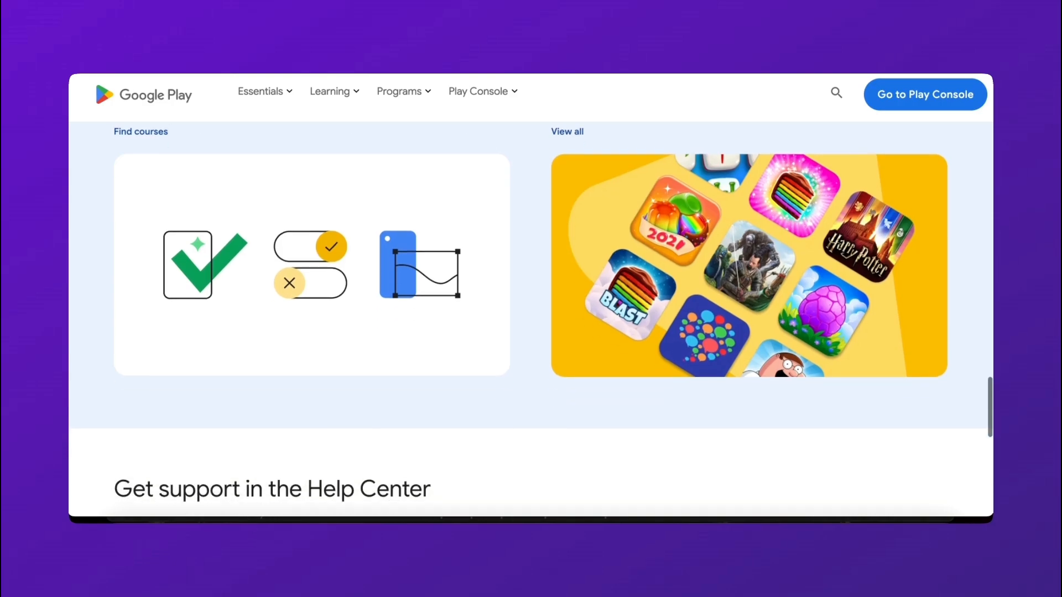
{"action": "scroll", "scroll_direction": "down", "scroll_amount": 3}
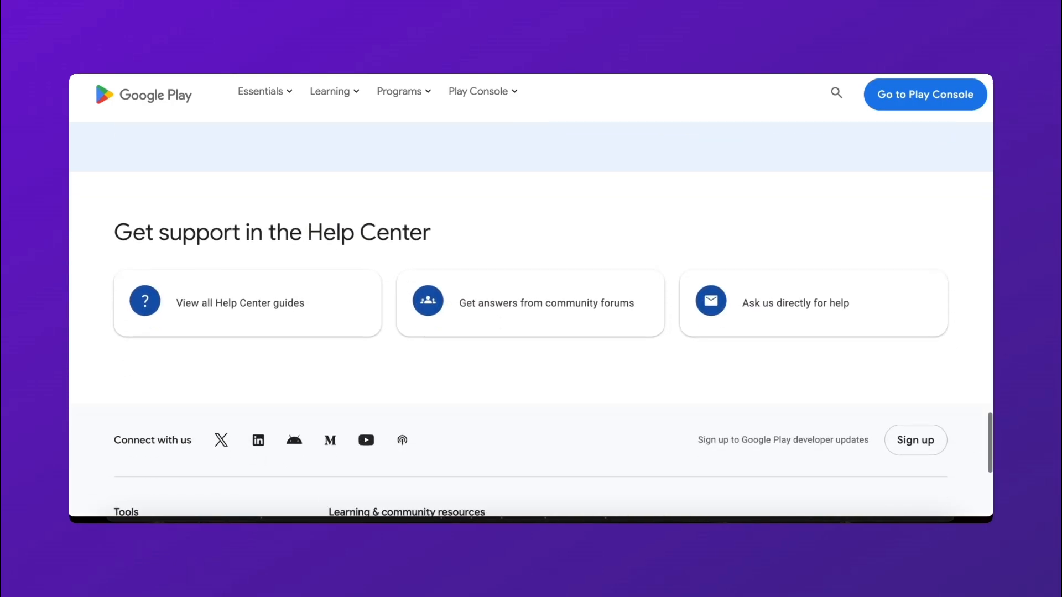
{"action": "scroll", "scroll_direction": "down", "scroll_amount": 3}
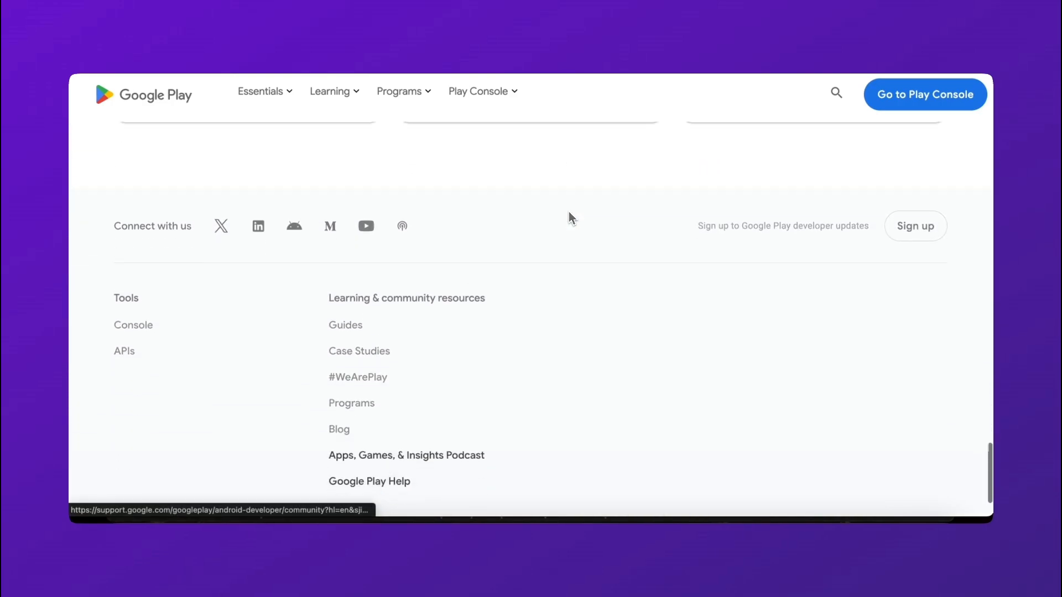
{"action": "scroll", "scroll_direction": "down", "scroll_amount": 3}
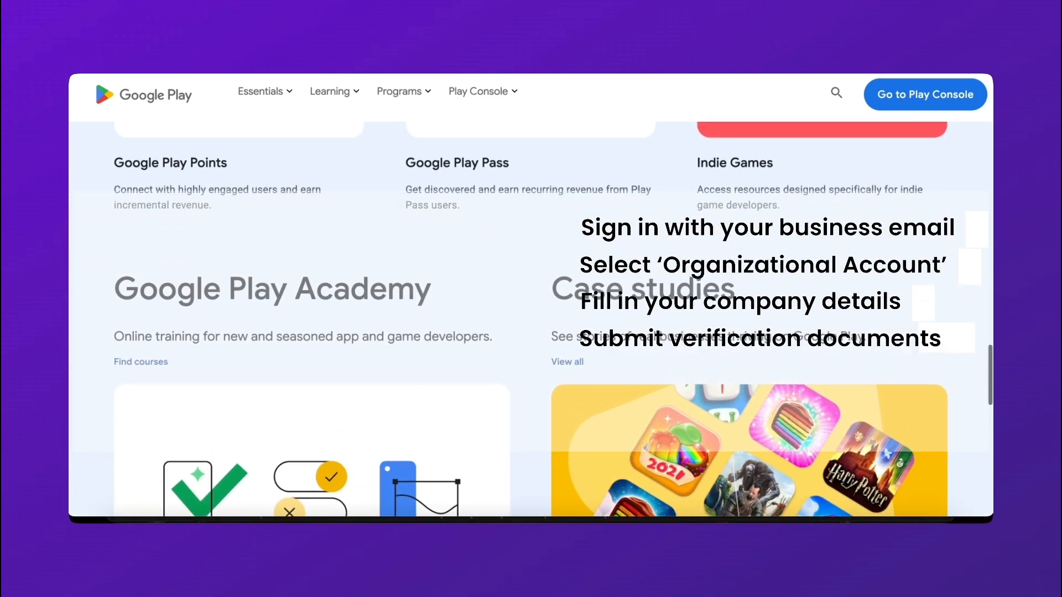
{"action": "scroll", "scroll_direction": "up", "scroll_amount": 3}
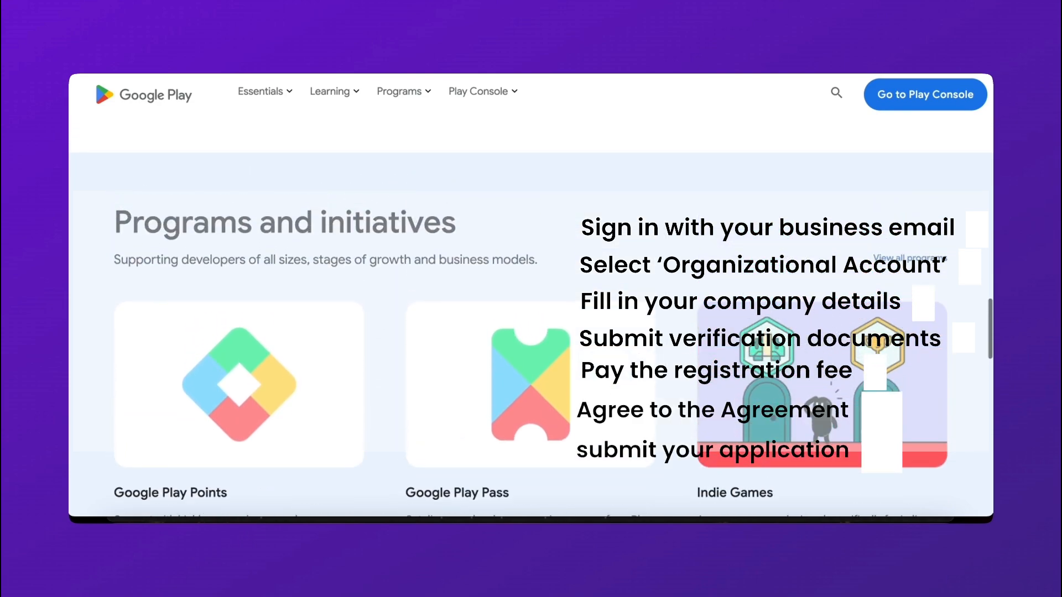
{"action": "scroll", "scroll_direction": "up", "scroll_amount": 3}
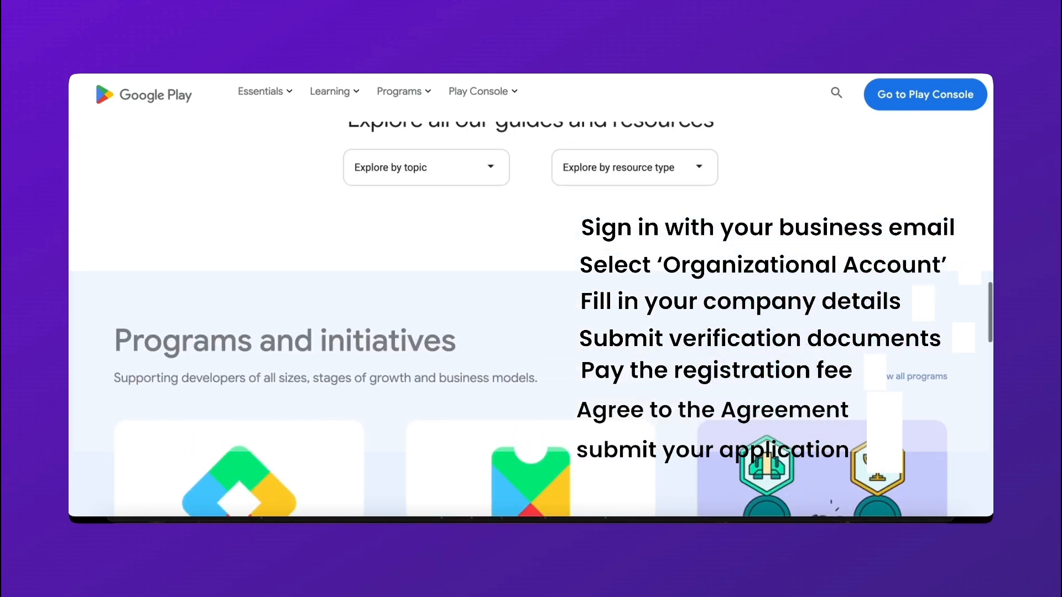
{"action": "scroll", "scroll_direction": "up", "scroll_amount": 3}
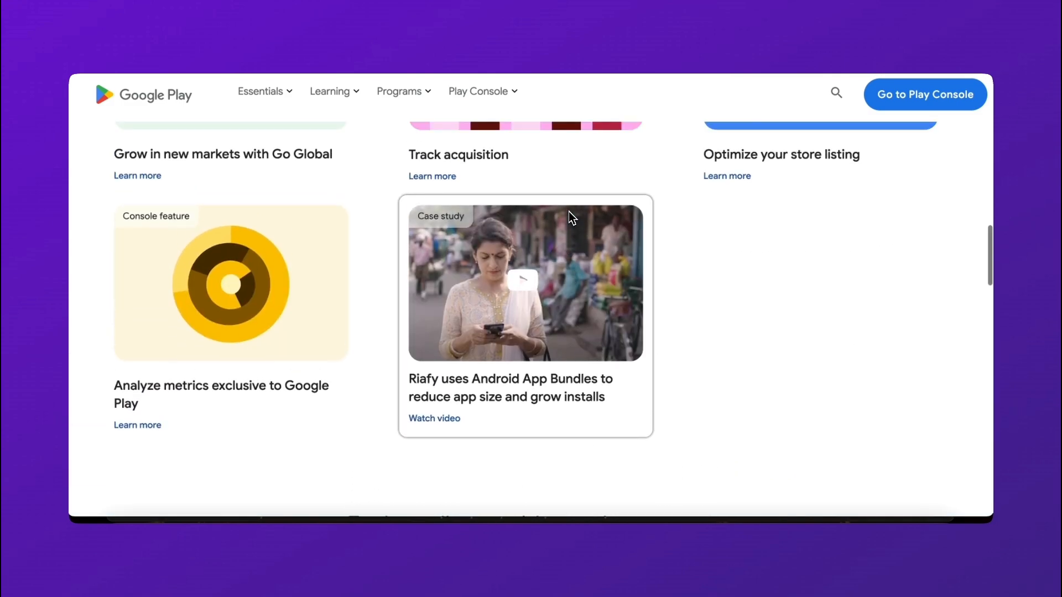
{"action": "scroll", "scroll_direction": "up", "scroll_amount": 3}
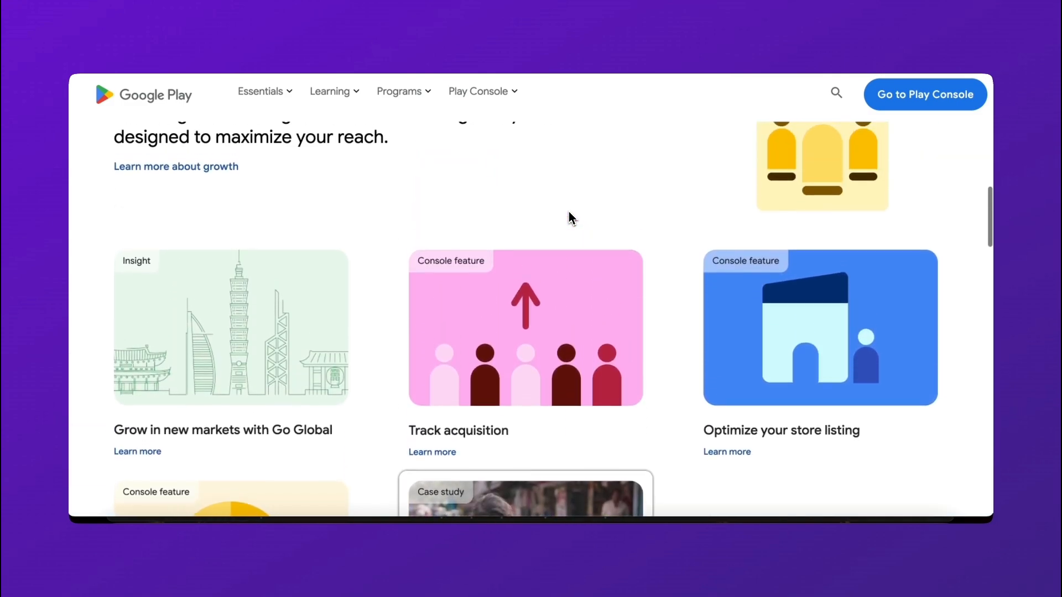
{"action": "scroll", "scroll_direction": "up", "scroll_amount": 3}
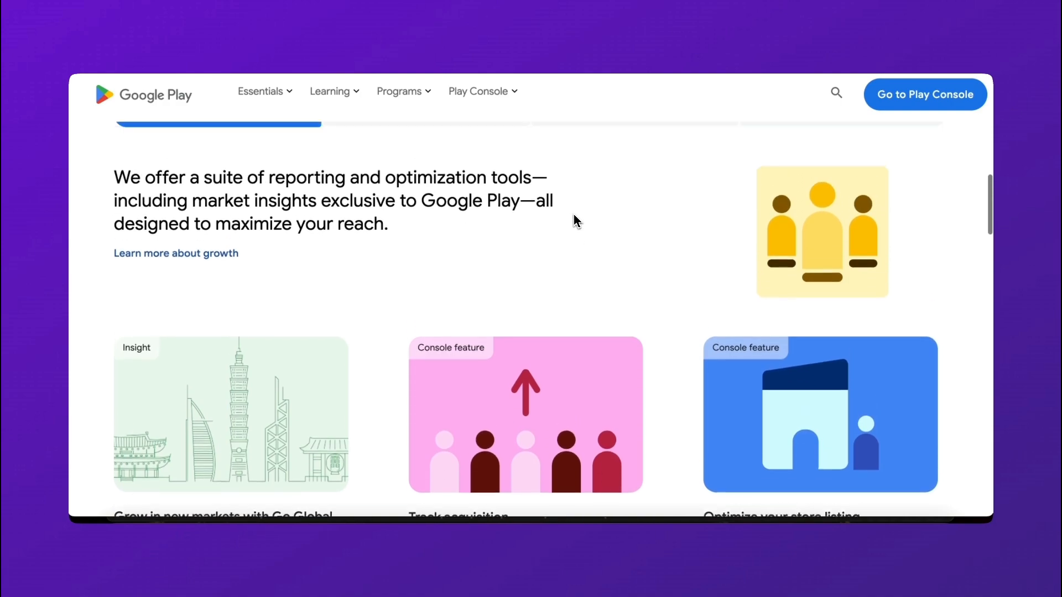
{"action": "left_click", "coordinate": [925, 94]}
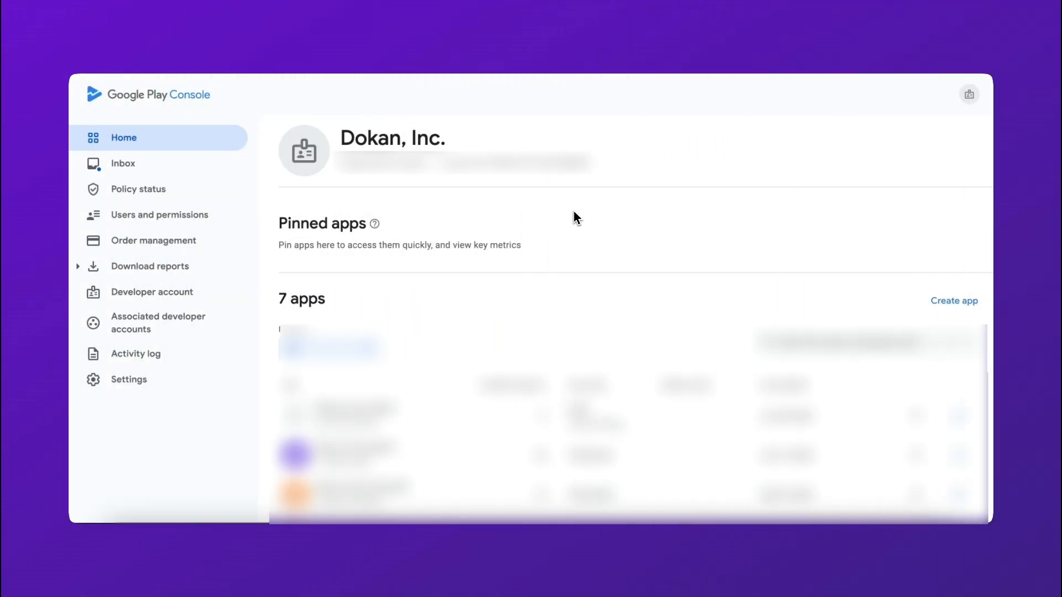
{"action": "mouse_move", "coordinate": [188, 232]}
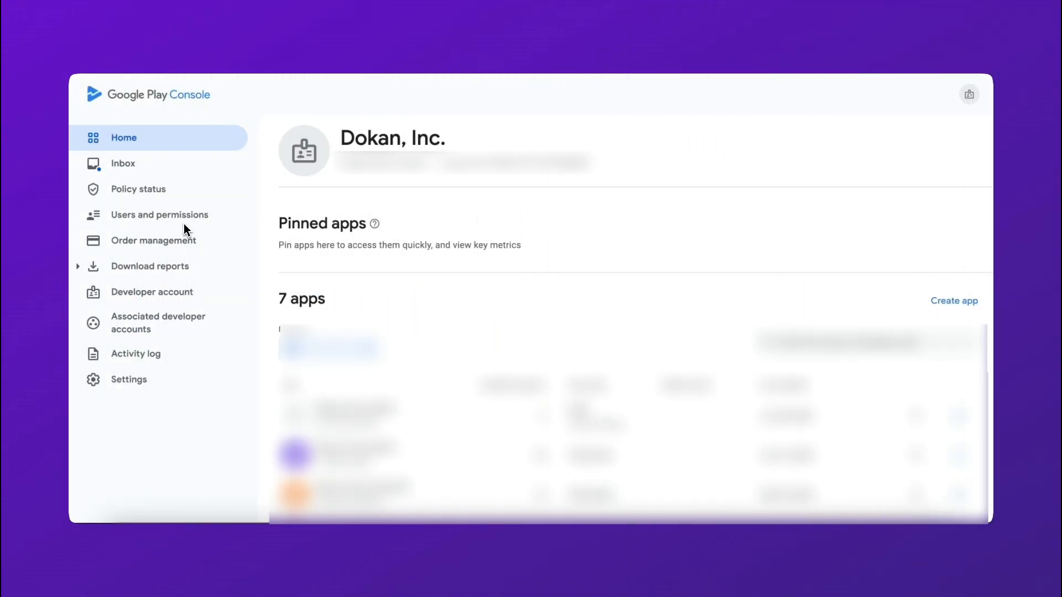
{"action": "left_click", "coordinate": [159, 214]}
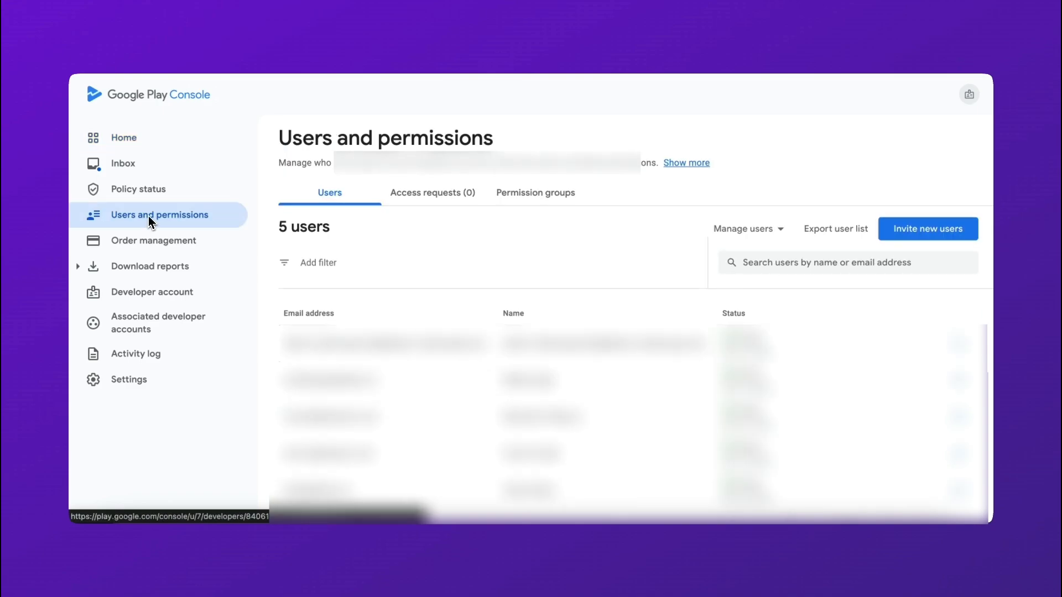
{"action": "mouse_move", "coordinate": [592, 238]}
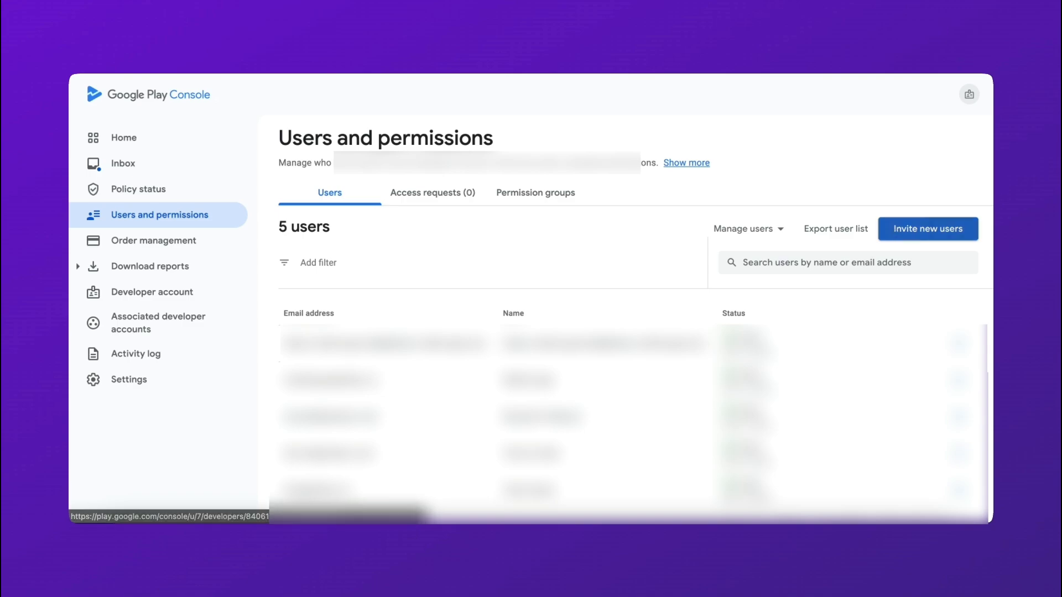
Start a new user invitation with an email and access expiry date, reaching app permissions
{"action": "left_click", "coordinate": [927, 229]}
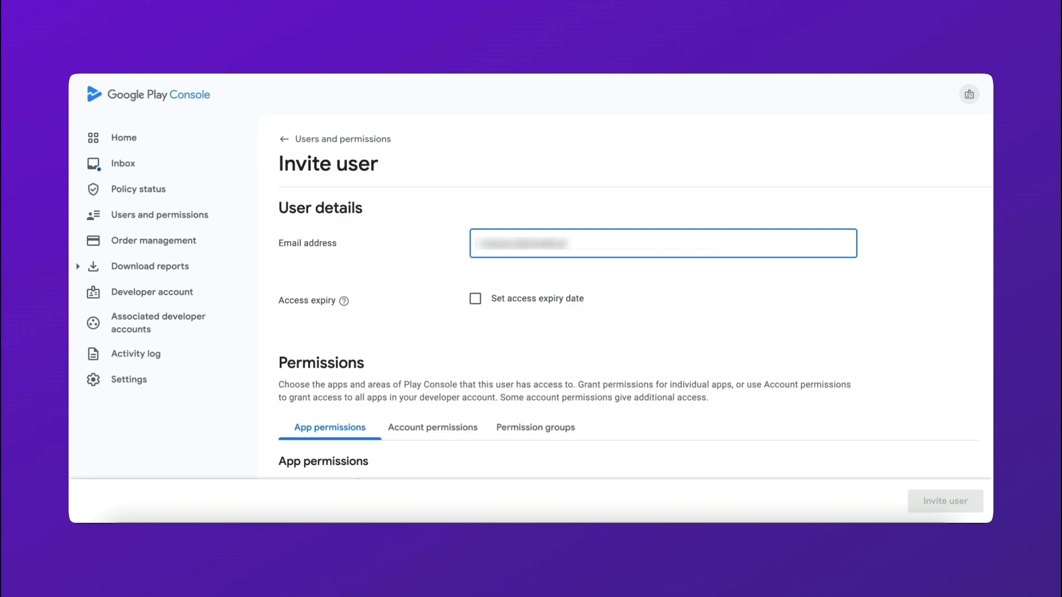
{"action": "left_click", "coordinate": [475, 298]}
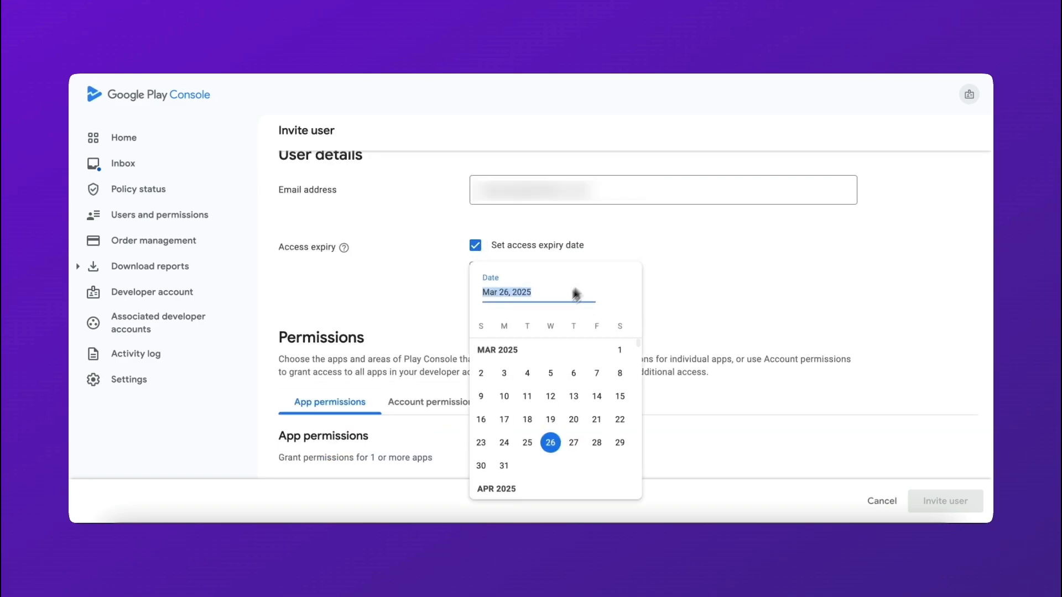
{"action": "scroll", "scroll_direction": "down", "scroll_amount": 3}
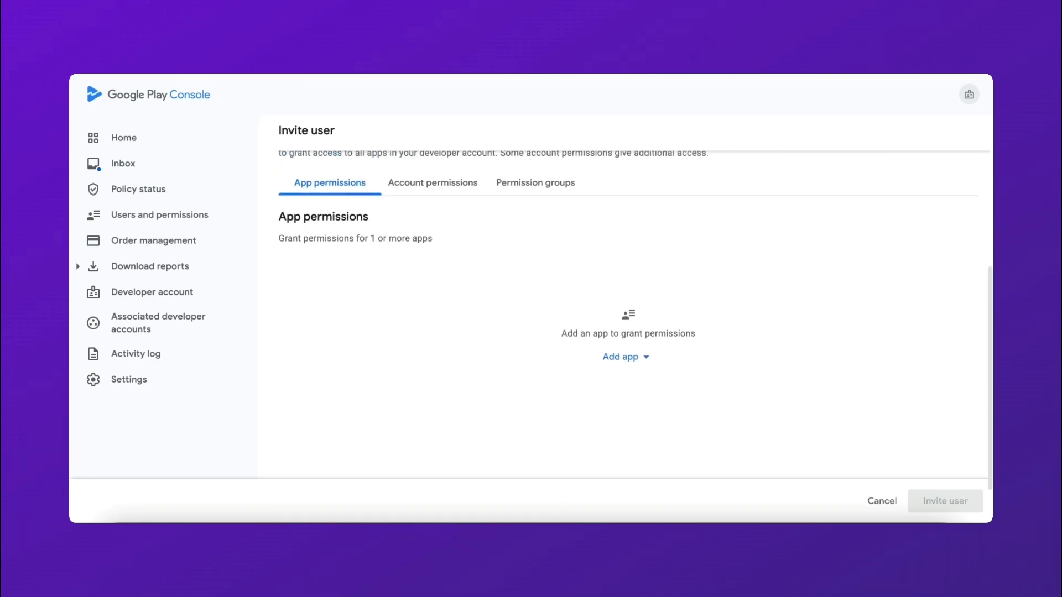
Grant the account permission View app quality information (read-only) and send the invite
{"action": "left_click", "coordinate": [432, 182]}
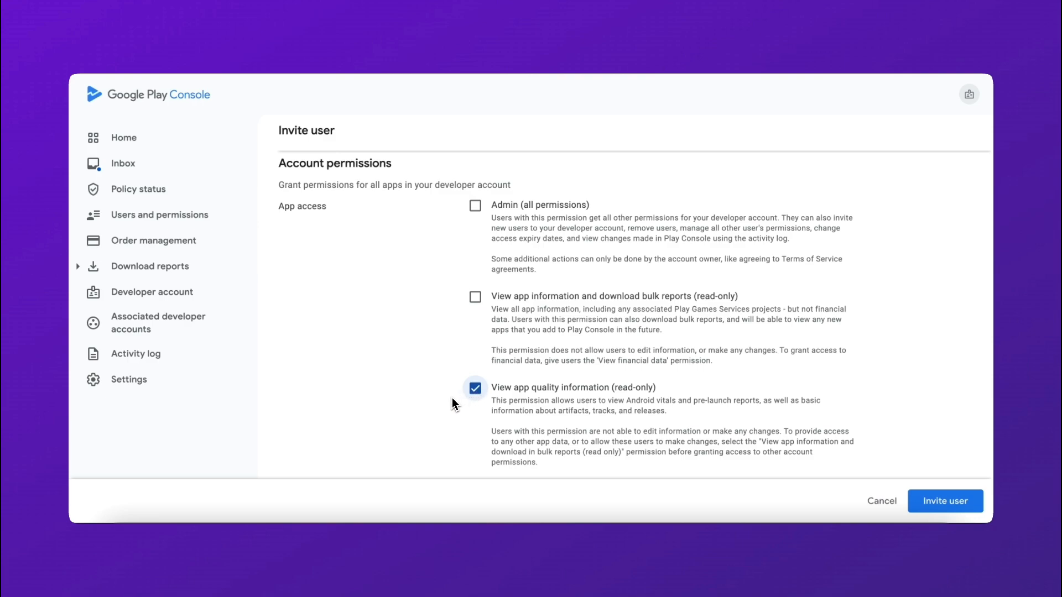
{"action": "mouse_move", "coordinate": [452, 404]}
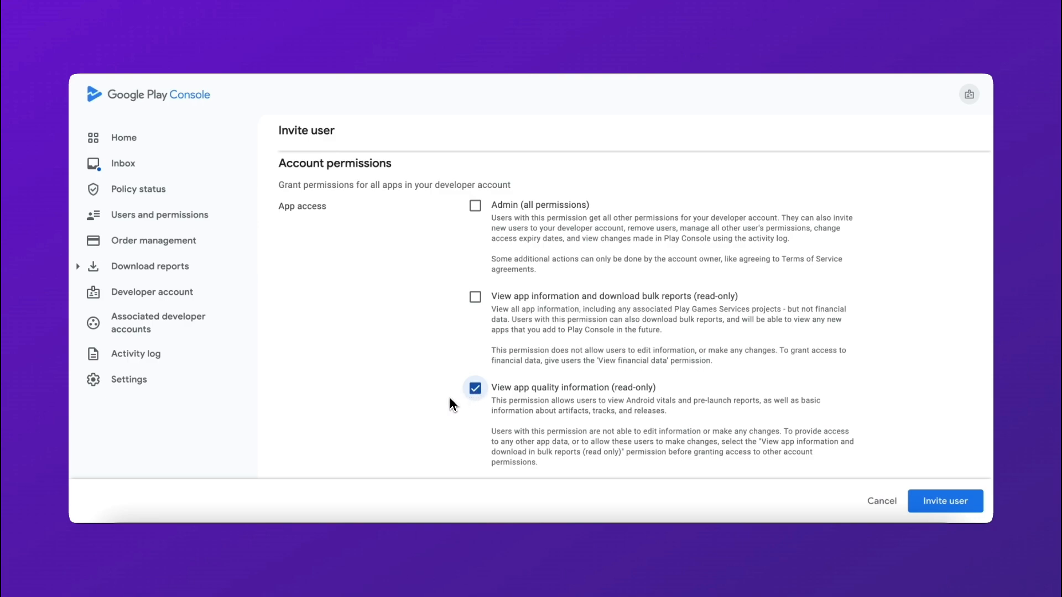
{"action": "scroll", "scroll_direction": "down", "scroll_amount": 3}
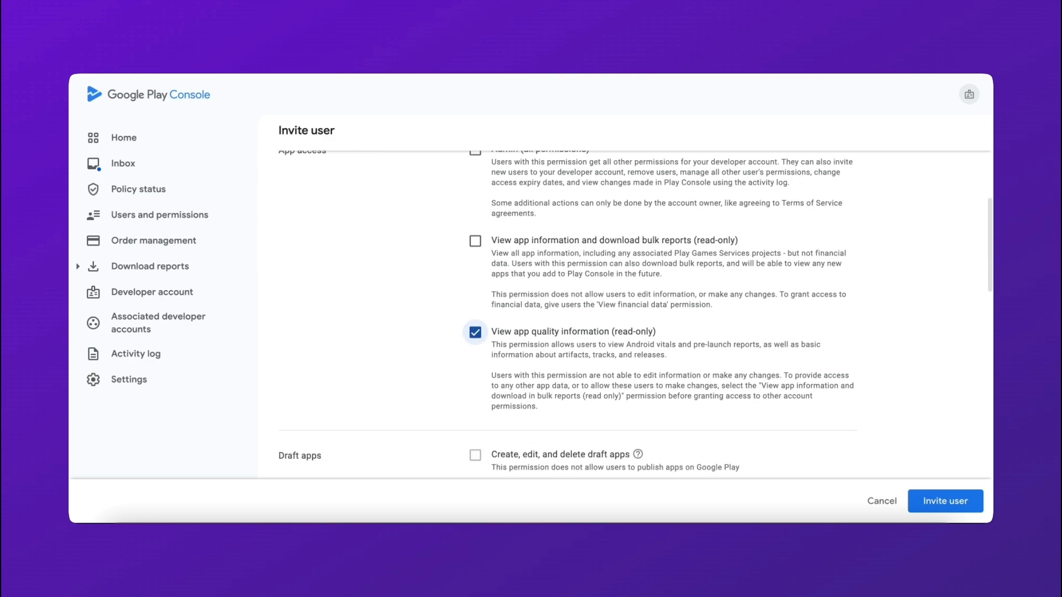
{"action": "scroll", "scroll_direction": "down", "scroll_amount": 3}
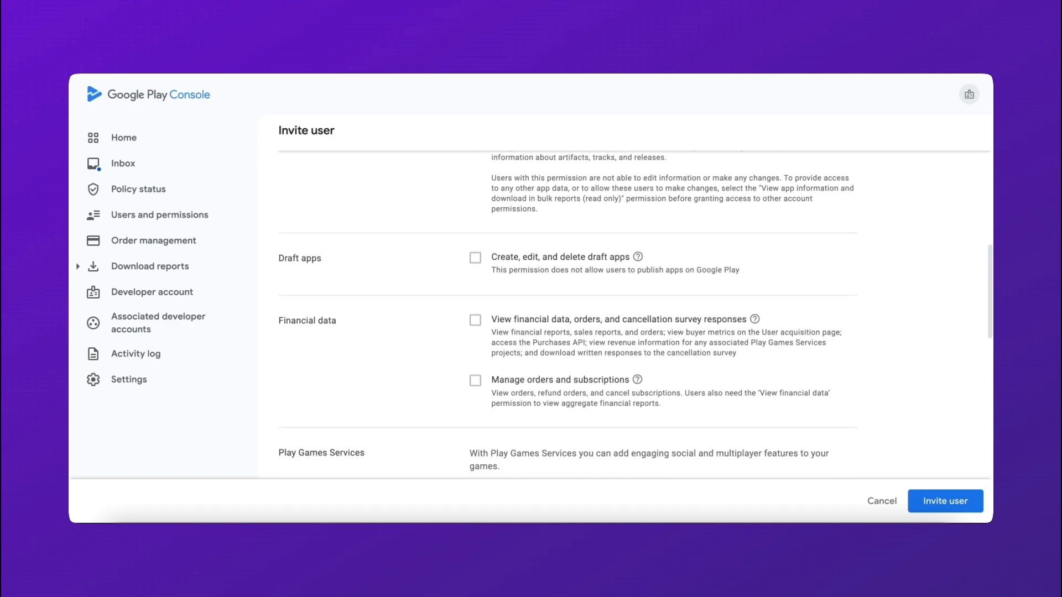
{"action": "scroll", "scroll_direction": "down", "scroll_amount": 3}
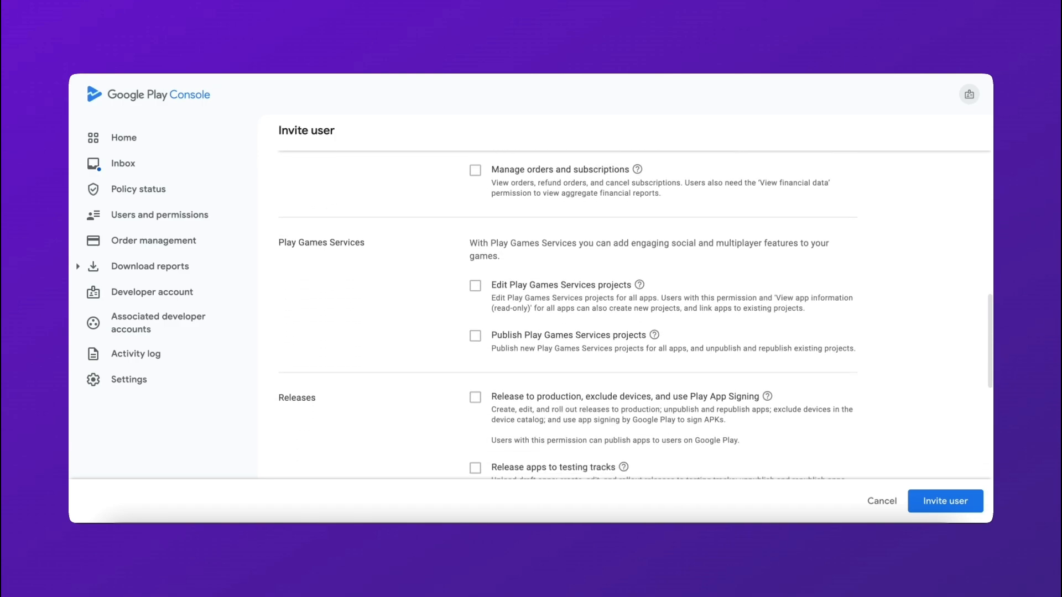
{"action": "scroll", "scroll_direction": "down", "scroll_amount": 3}
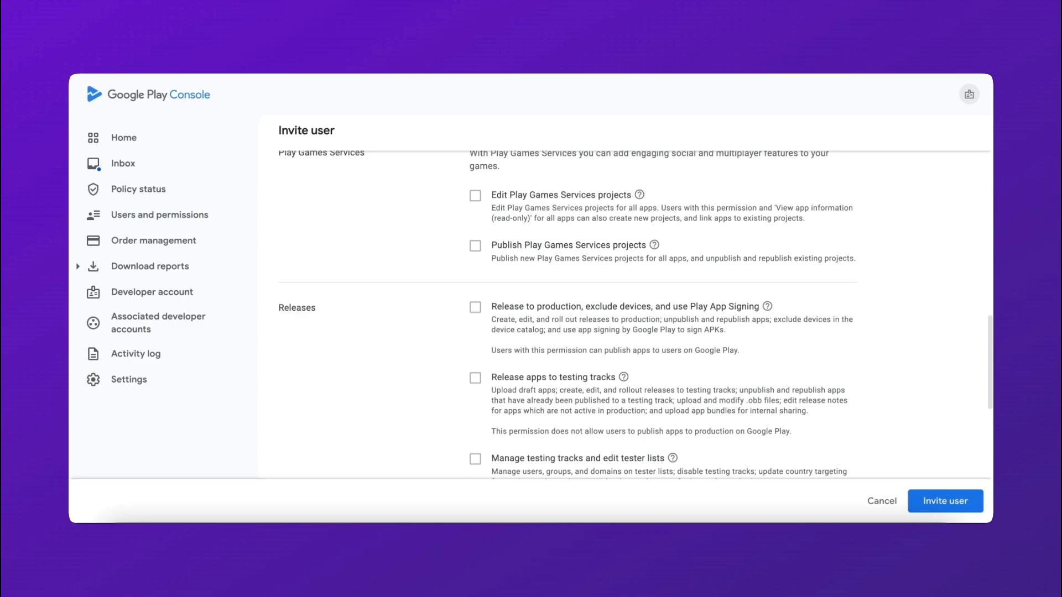
{"action": "scroll", "scroll_direction": "down", "scroll_amount": 3}
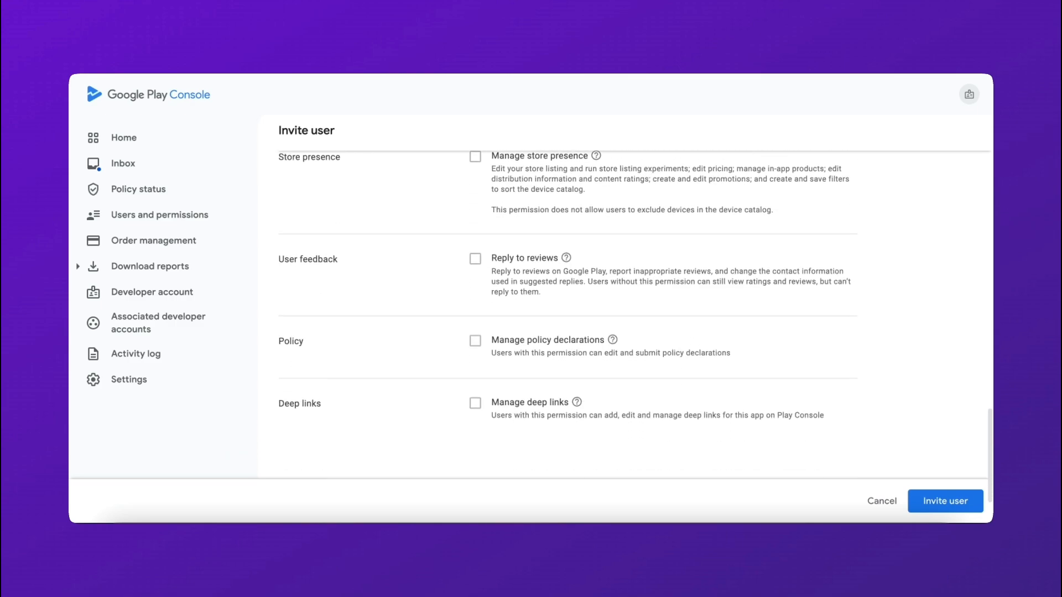
{"action": "scroll", "scroll_direction": "down", "scroll_amount": 3}
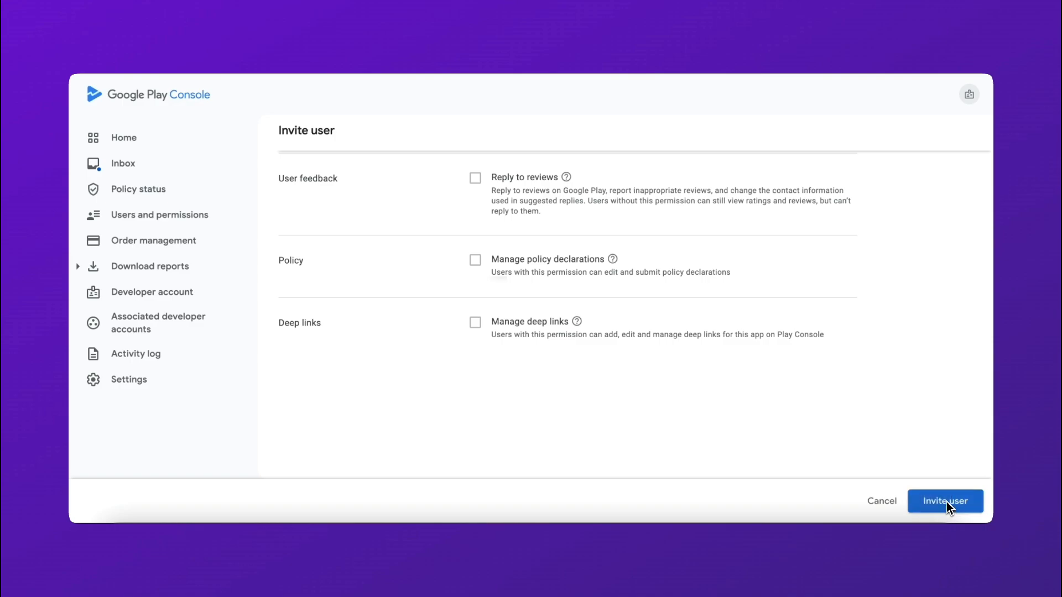
{"action": "left_click", "coordinate": [944, 501]}
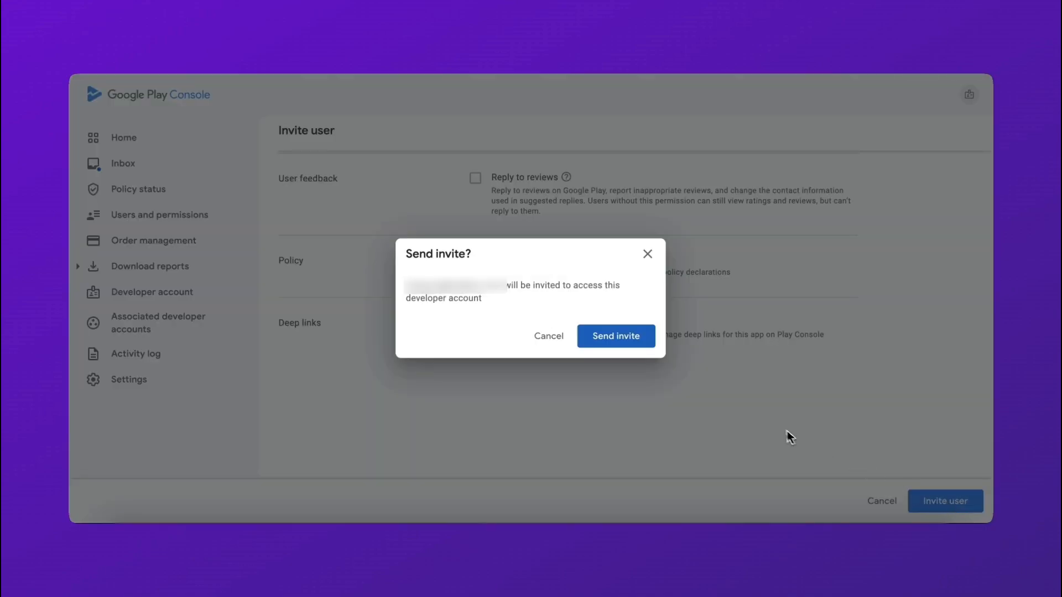
{"action": "mouse_move", "coordinate": [452, 304]}
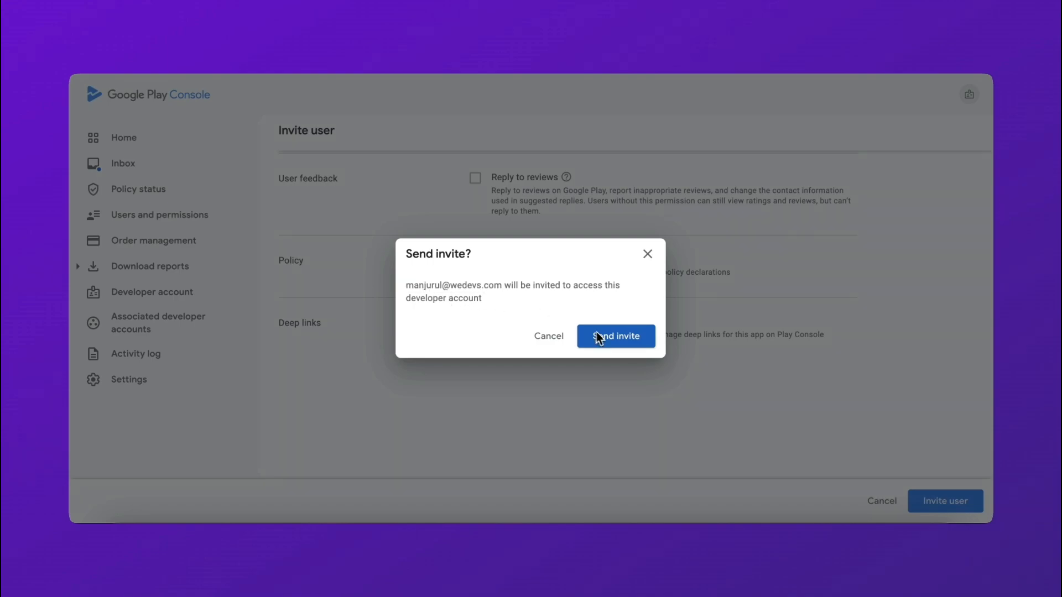
{"action": "left_click", "coordinate": [615, 335]}
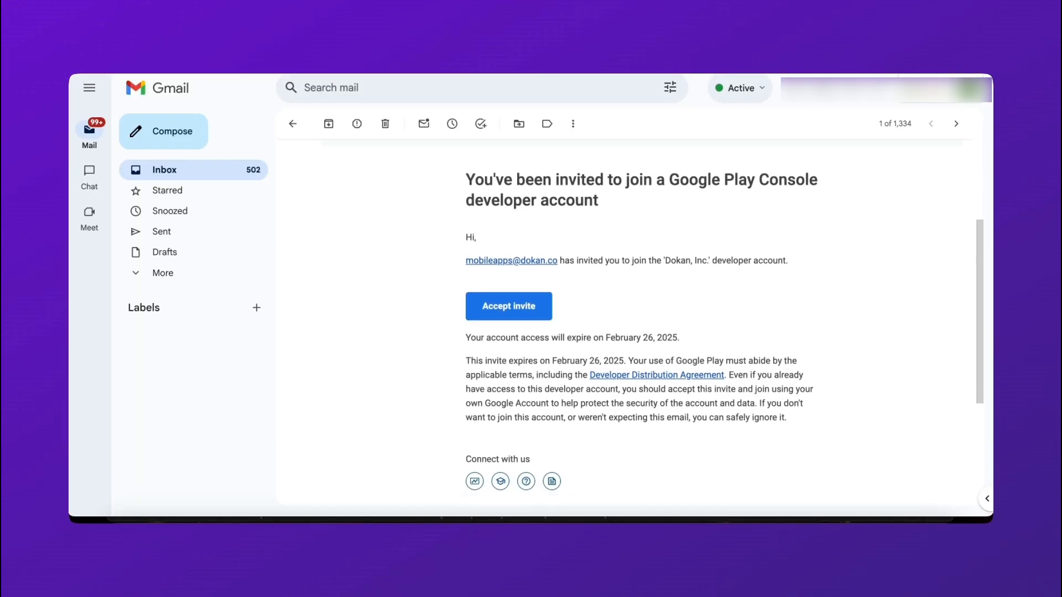
Accept the developer account invite from the Gmail invitation email
{"action": "scroll", "scroll_direction": "down", "scroll_amount": 3}
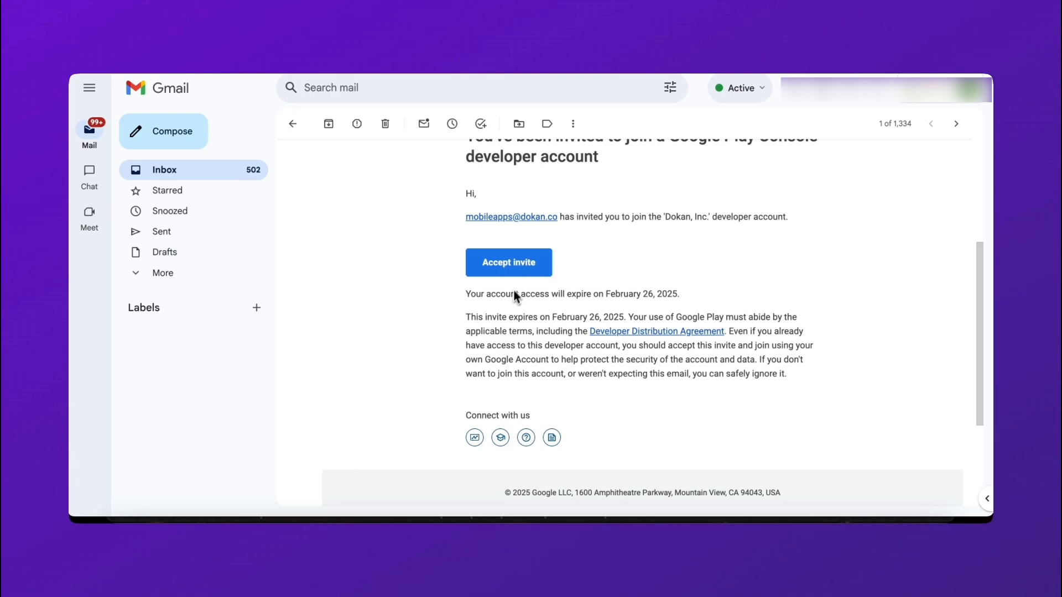
{"action": "left_click", "coordinate": [507, 263]}
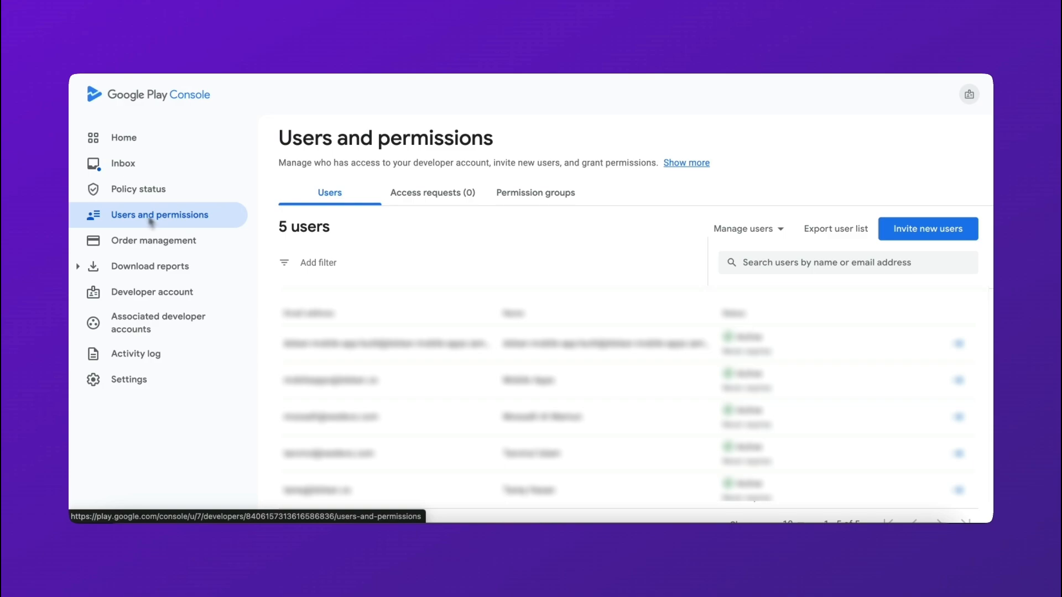
{"action": "mouse_move", "coordinate": [150, 223]}
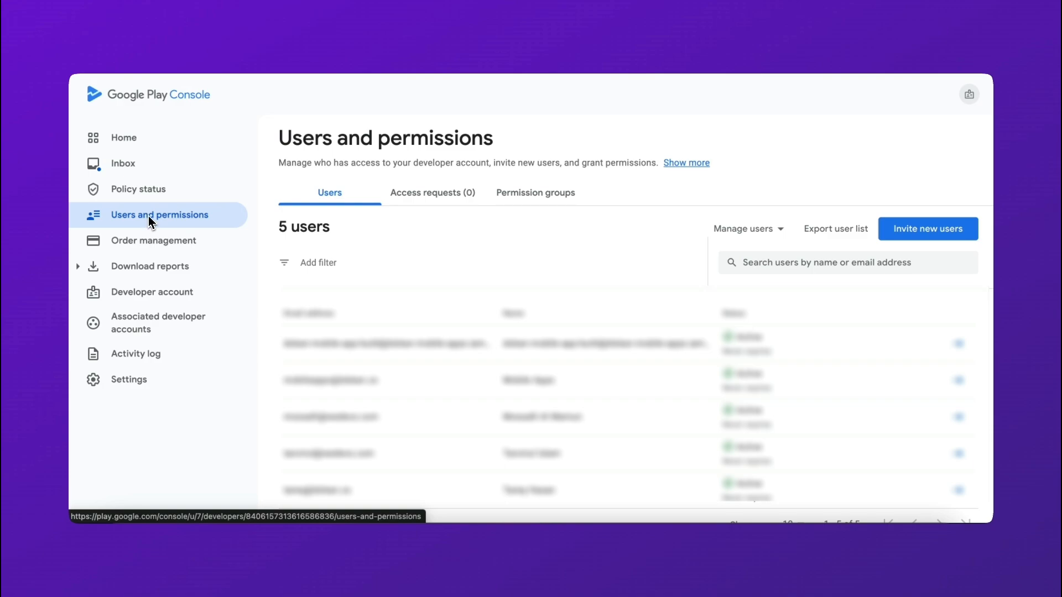
{"action": "mouse_move", "coordinate": [150, 222]}
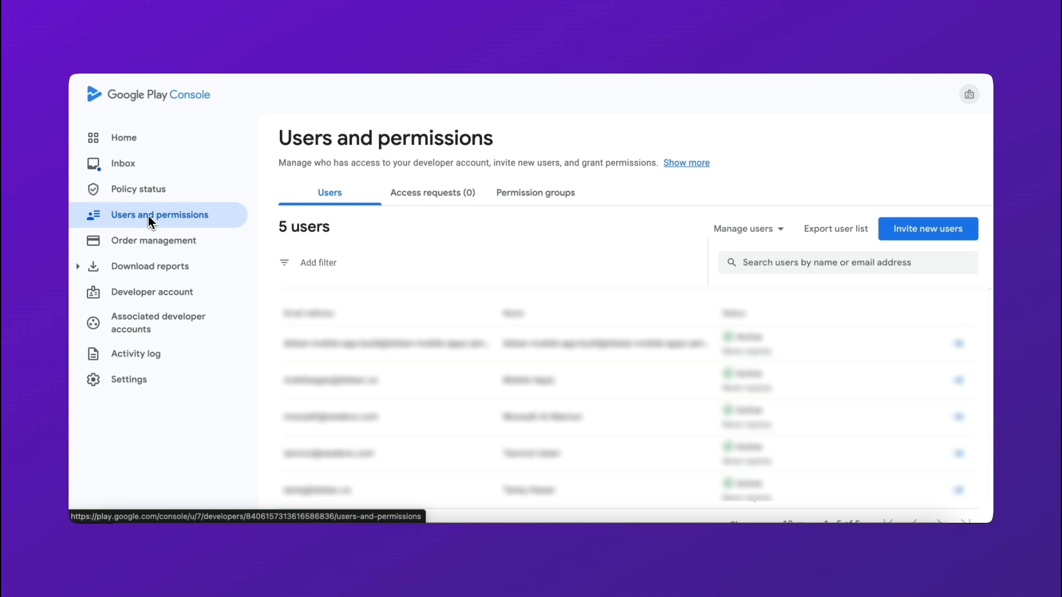
{"action": "mouse_move", "coordinate": [162, 223]}
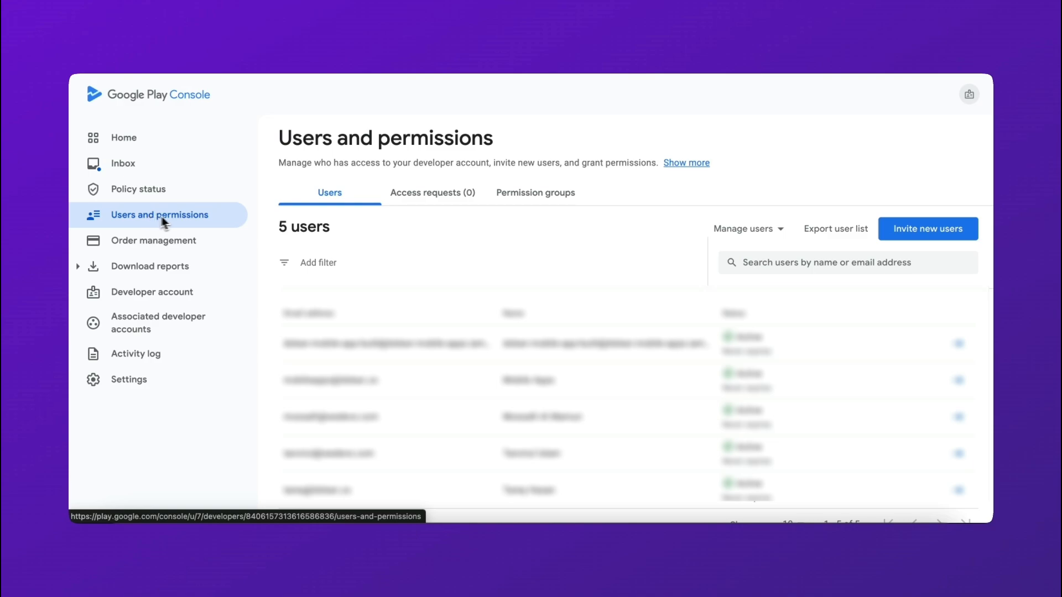
{"action": "mouse_move", "coordinate": [244, 229]}
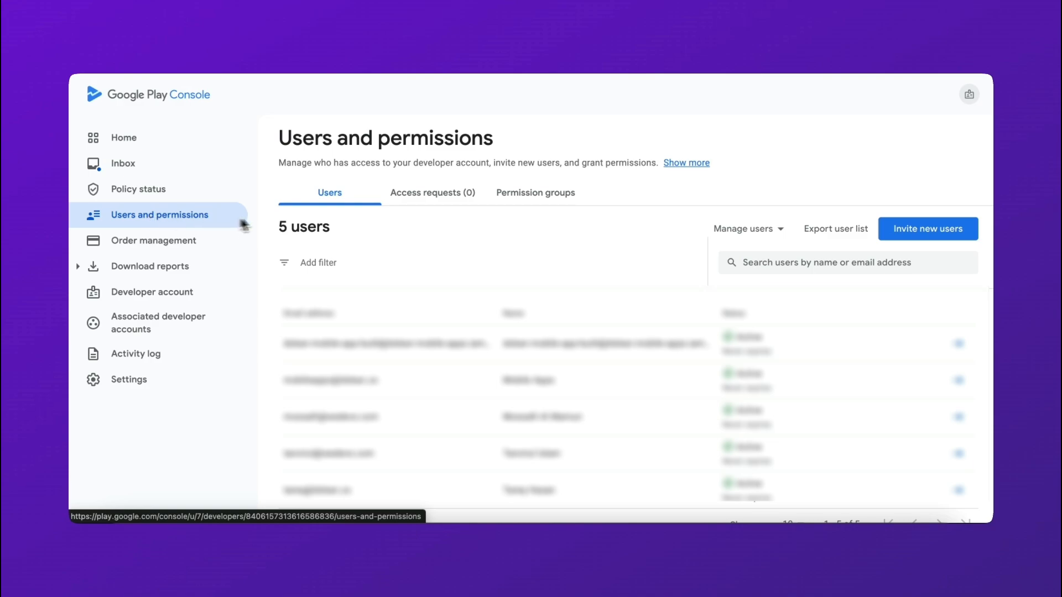
{"action": "mouse_move", "coordinate": [315, 223]}
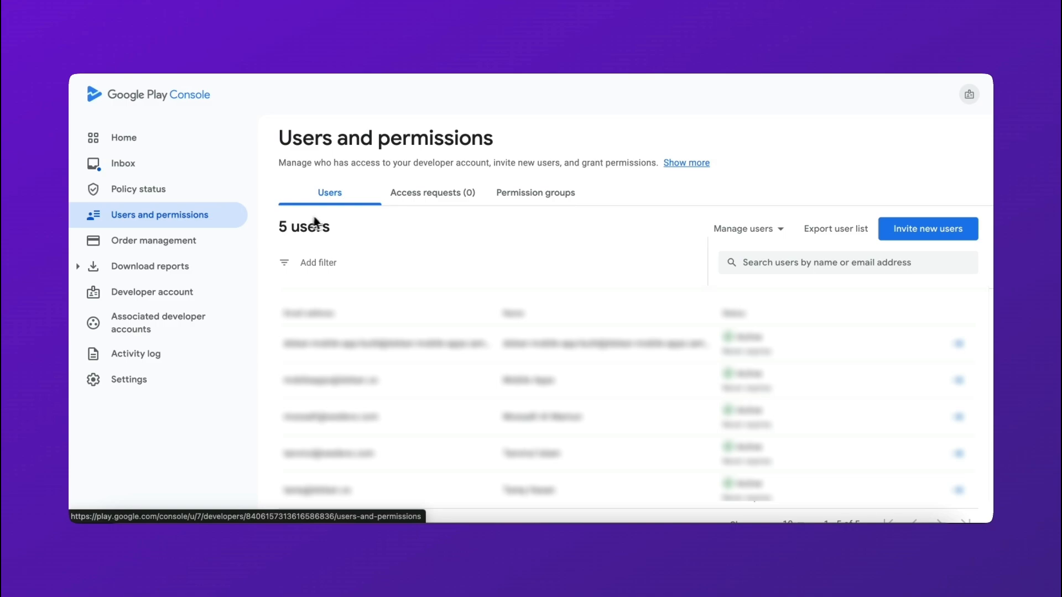
{"action": "mouse_move", "coordinate": [337, 226]}
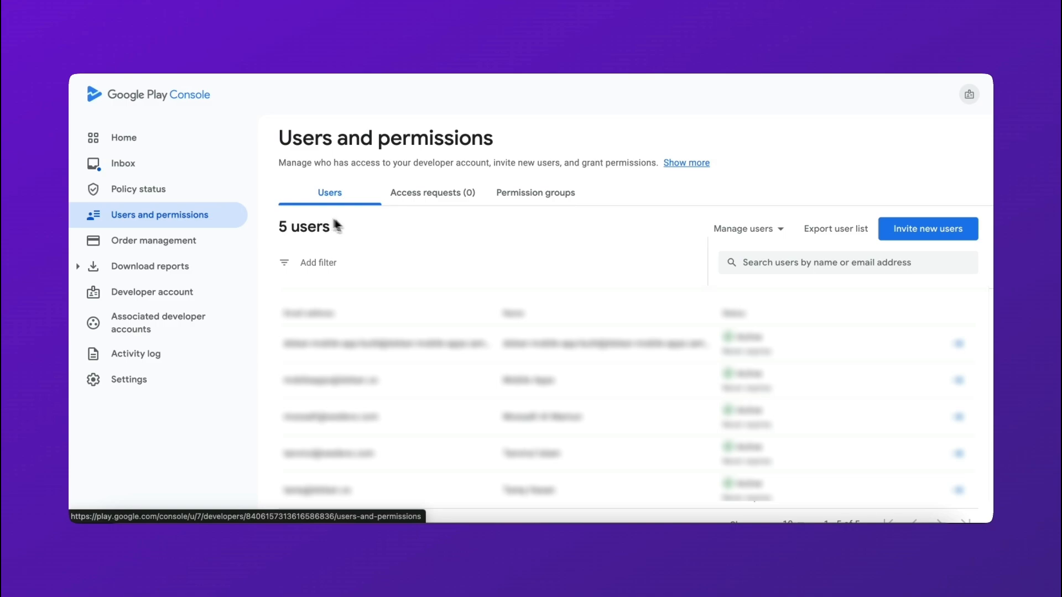
{"action": "mouse_move", "coordinate": [409, 236]}
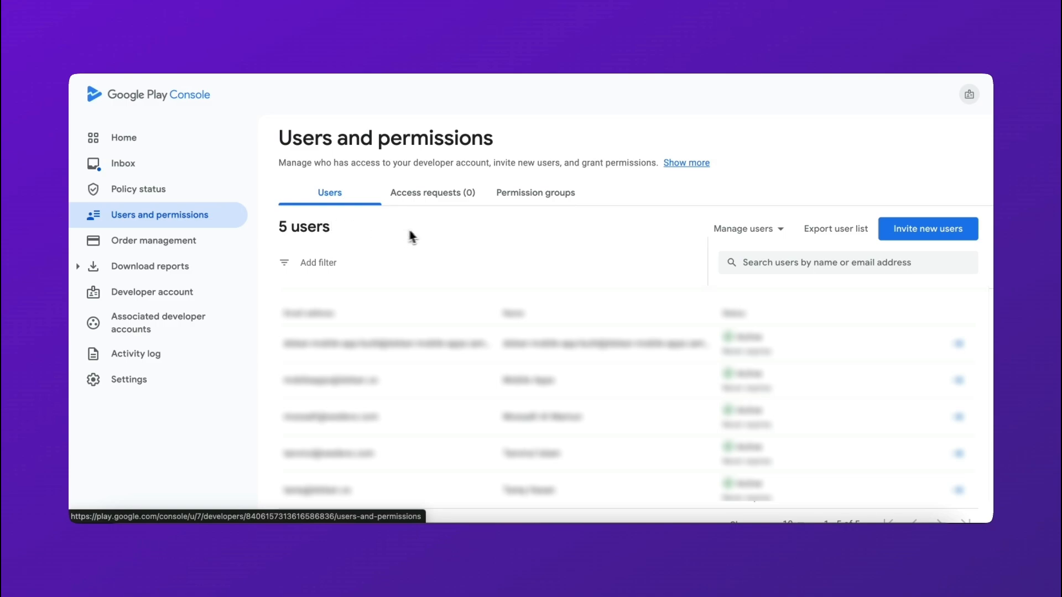
{"action": "mouse_move", "coordinate": [453, 230]}
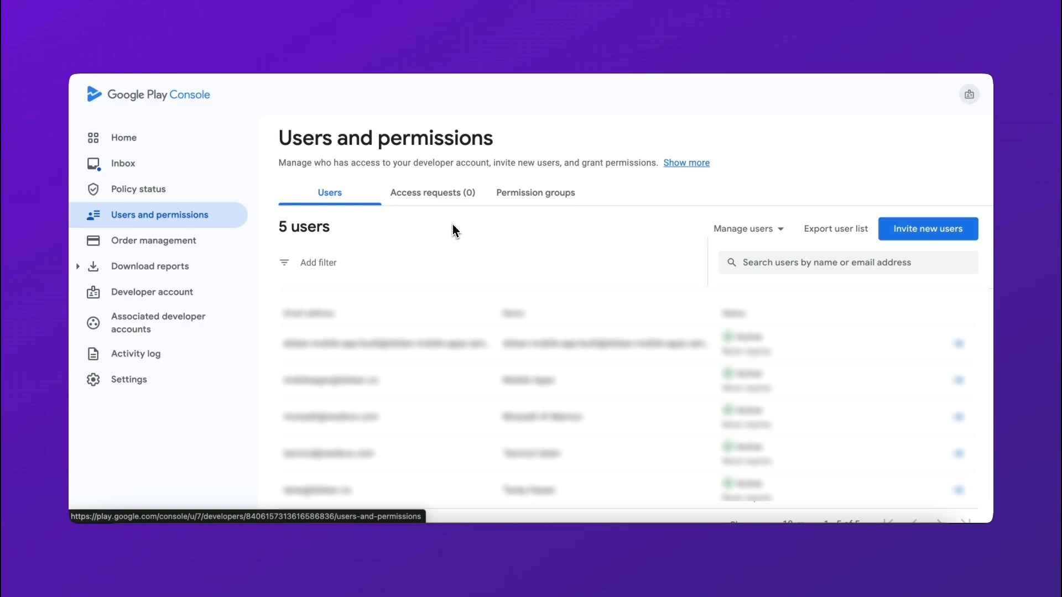
{"action": "mouse_move", "coordinate": [467, 231]}
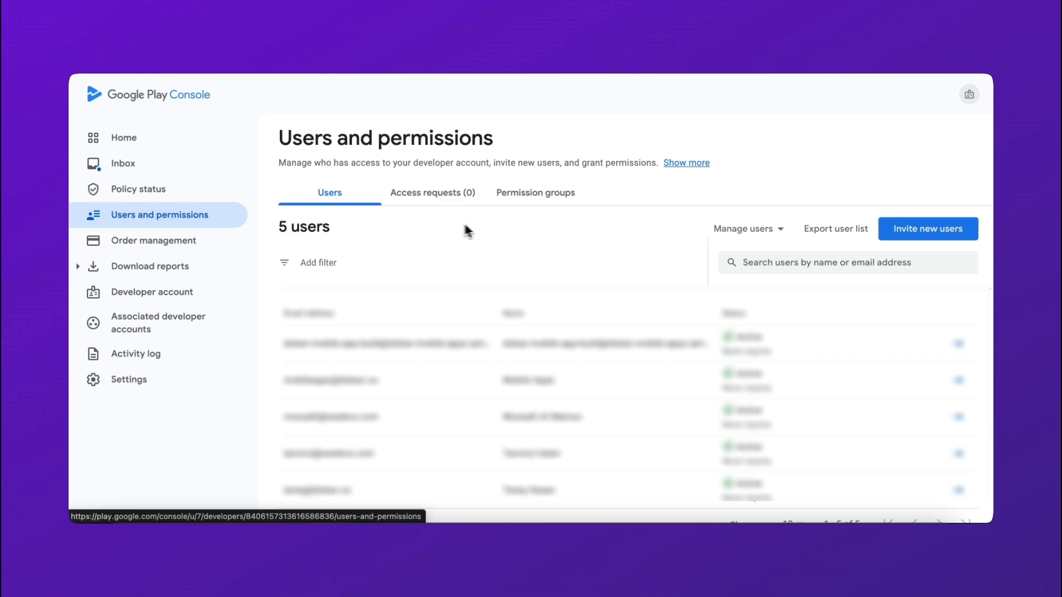